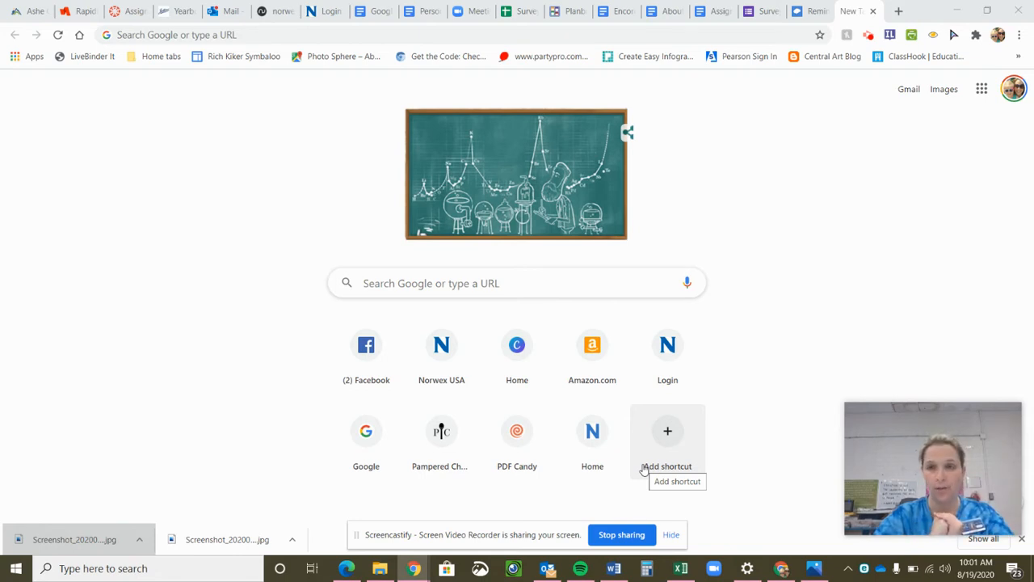
{"action": "mouse_move", "coordinate": [521, 148]}
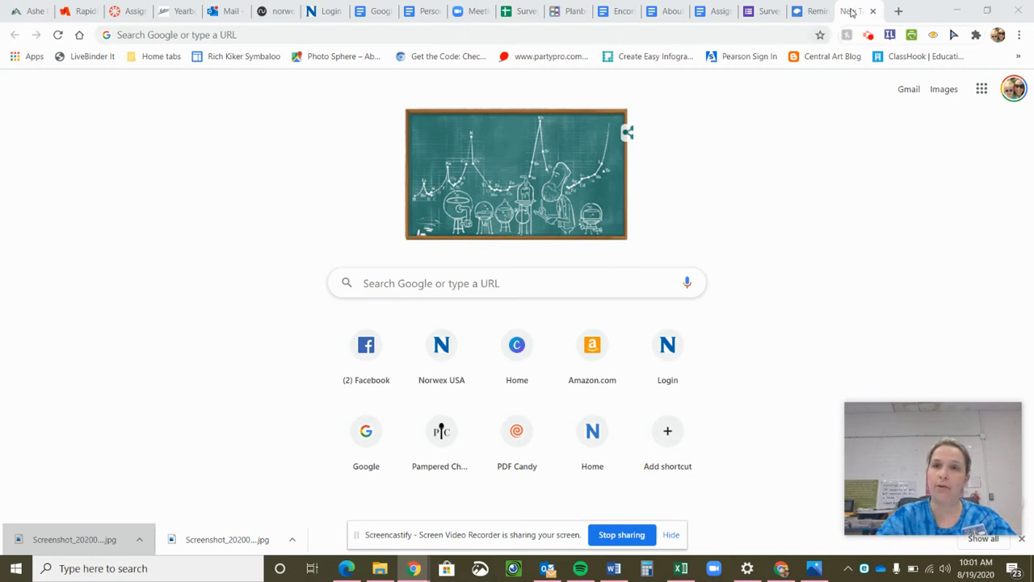
{"action": "mouse_move", "coordinate": [852, 11]}
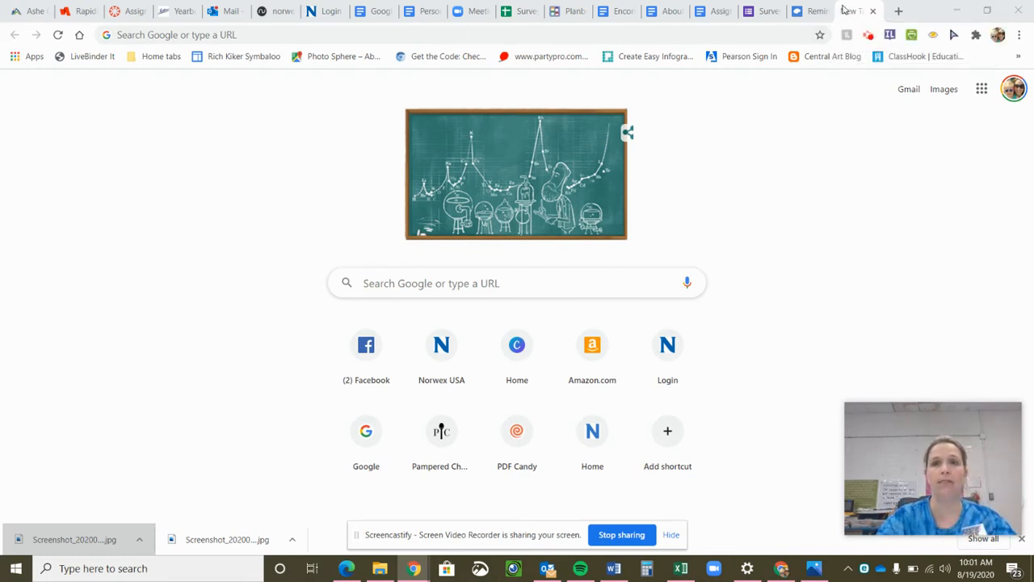
{"action": "mouse_move", "coordinate": [853, 10]}
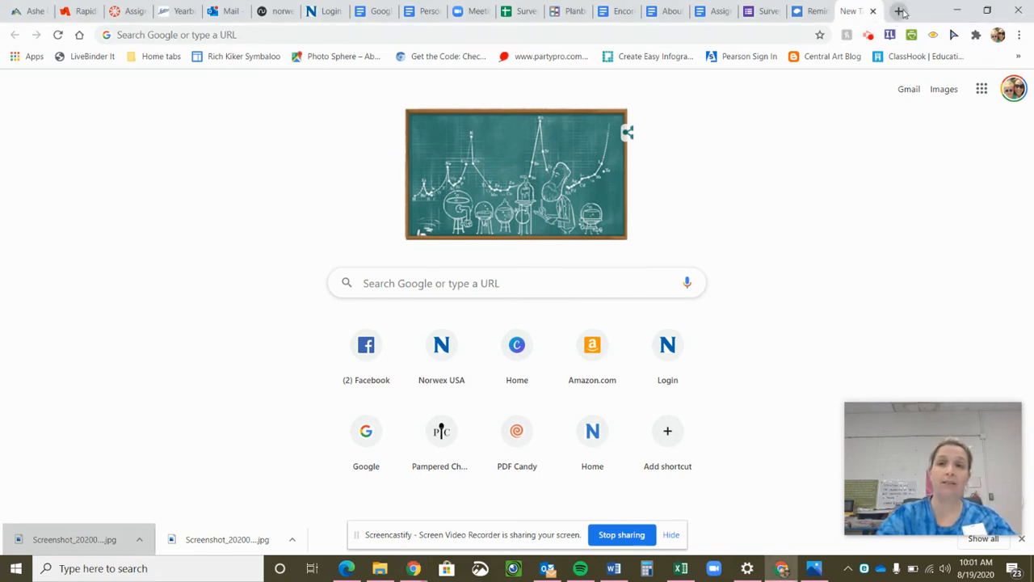
{"action": "mouse_move", "coordinate": [900, 12]}
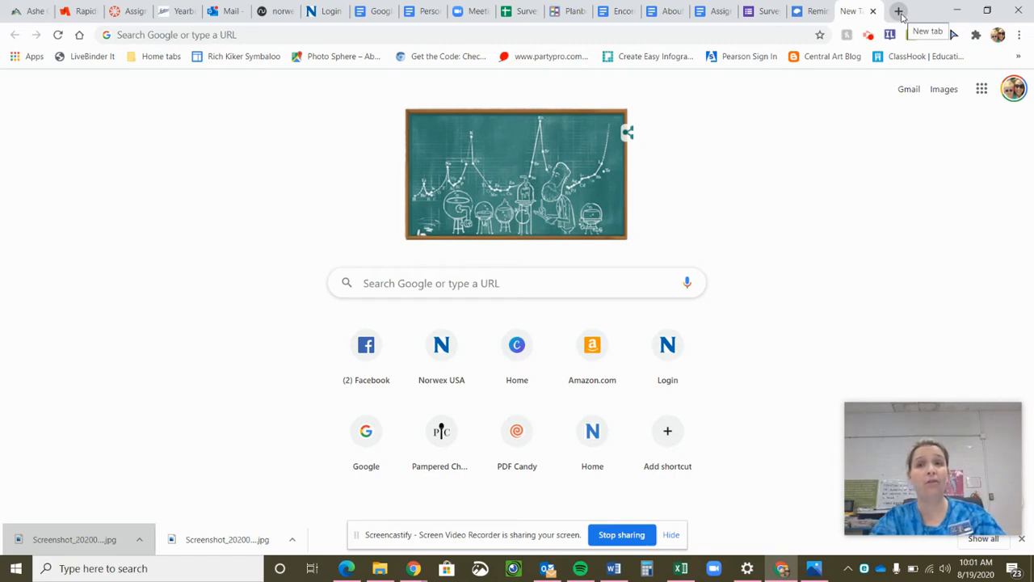
Step: Open a fresh Chrome browser tab from the tab strip
{"action": "left_click", "coordinate": [898, 11]}
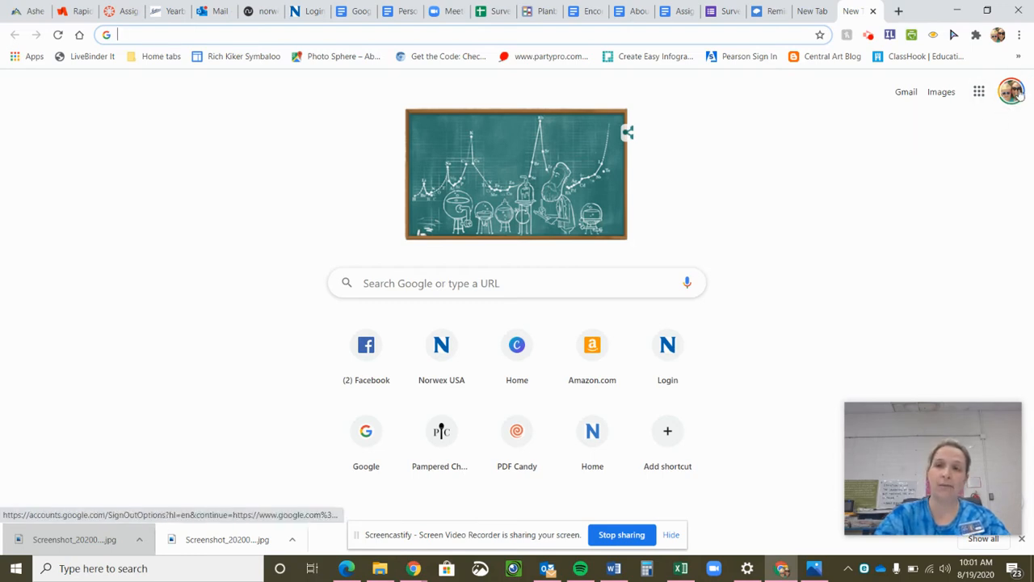
{"action": "mouse_move", "coordinate": [1012, 92]}
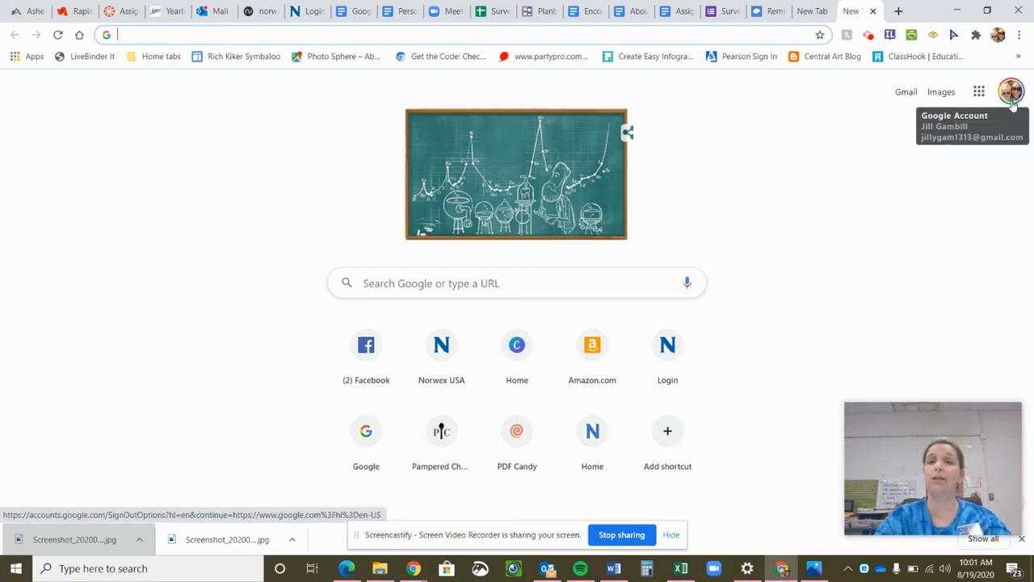
{"action": "mouse_move", "coordinate": [978, 91]}
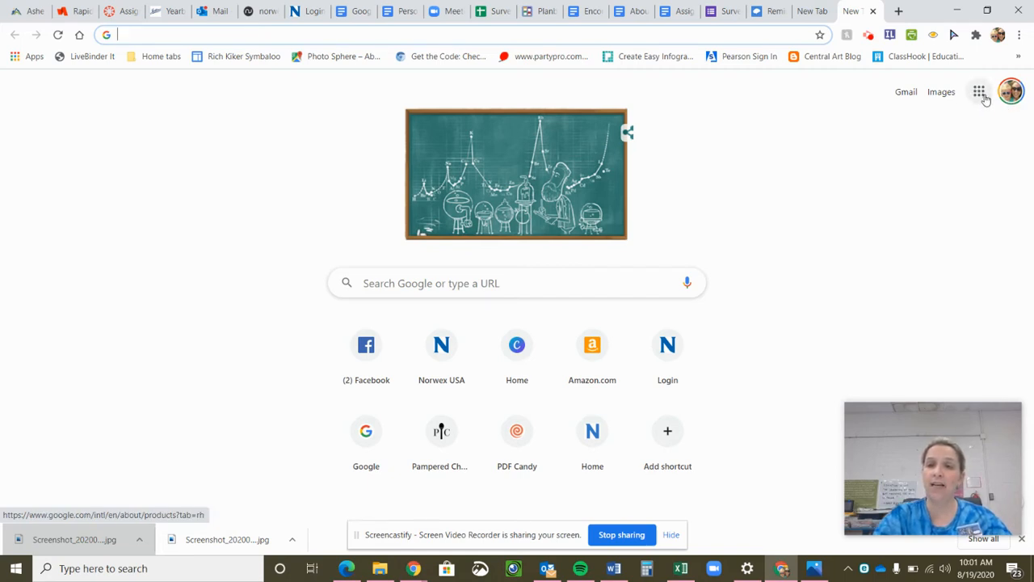
{"action": "mouse_move", "coordinate": [978, 92]}
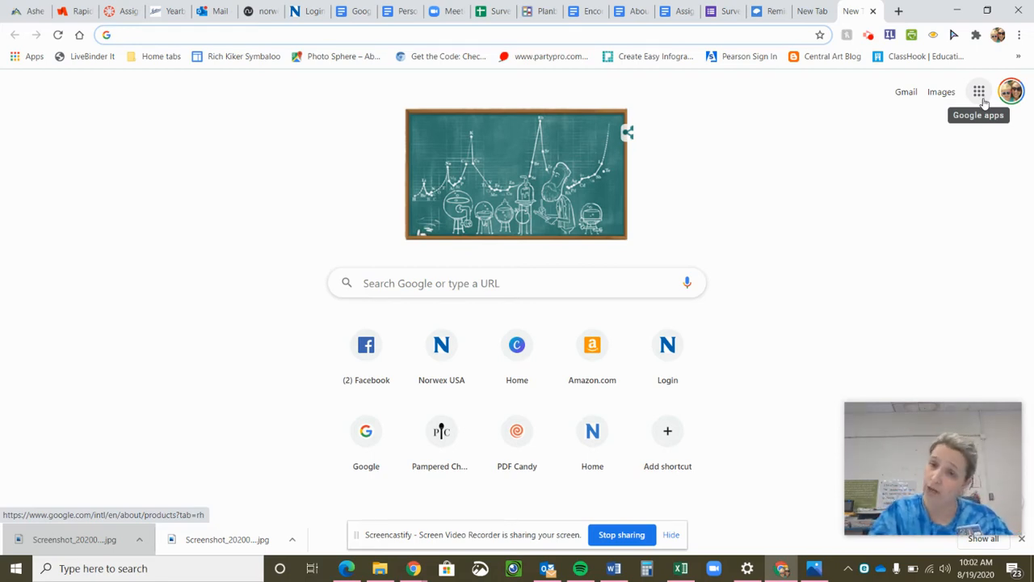
Step: Go to the Google Docs home page via the Google apps grid
{"action": "left_click", "coordinate": [978, 92]}
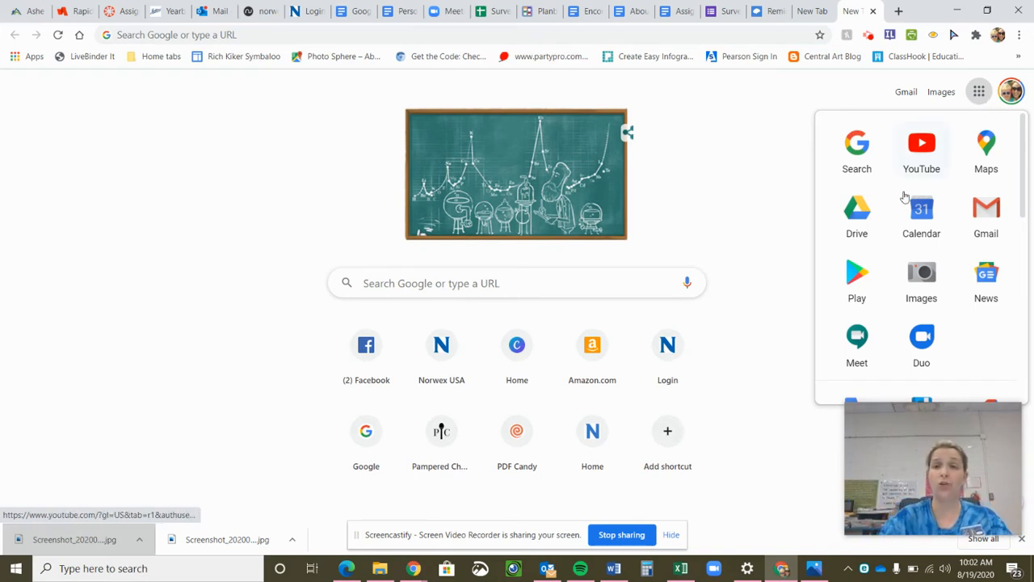
{"action": "mouse_move", "coordinate": [986, 208]}
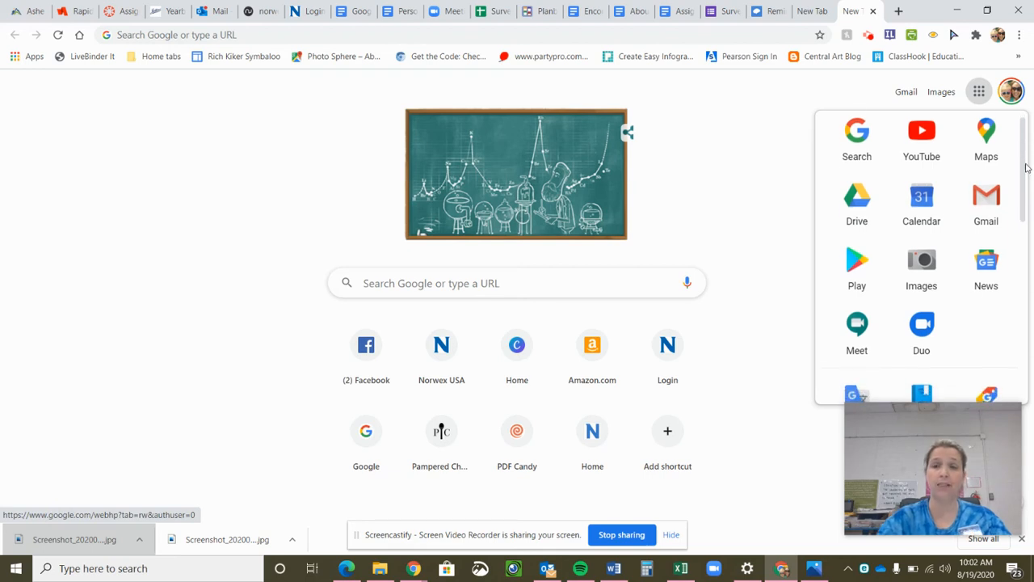
{"action": "scroll", "scroll_direction": "down", "scroll_amount": 3}
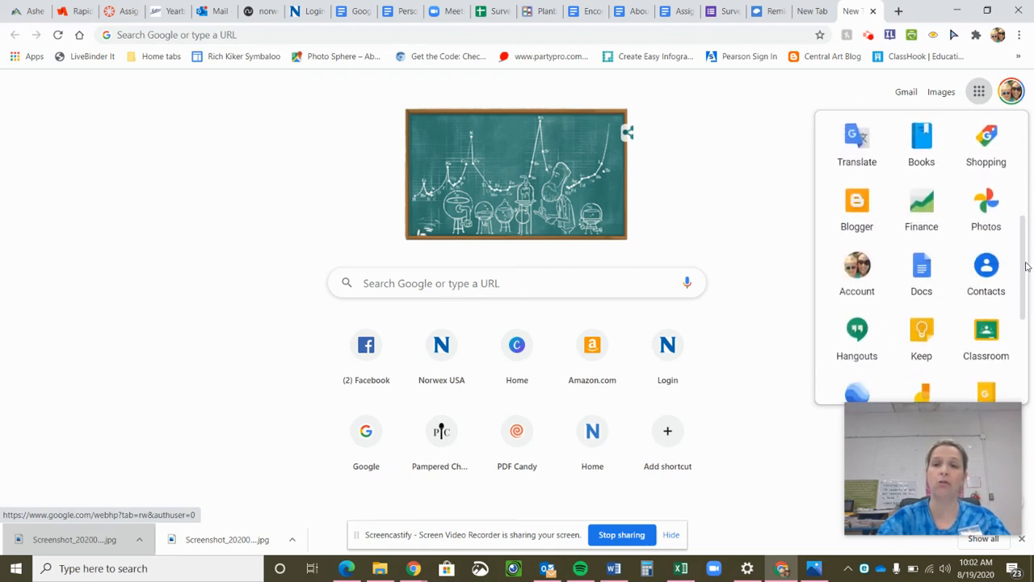
{"action": "scroll", "scroll_direction": "down", "scroll_amount": 3}
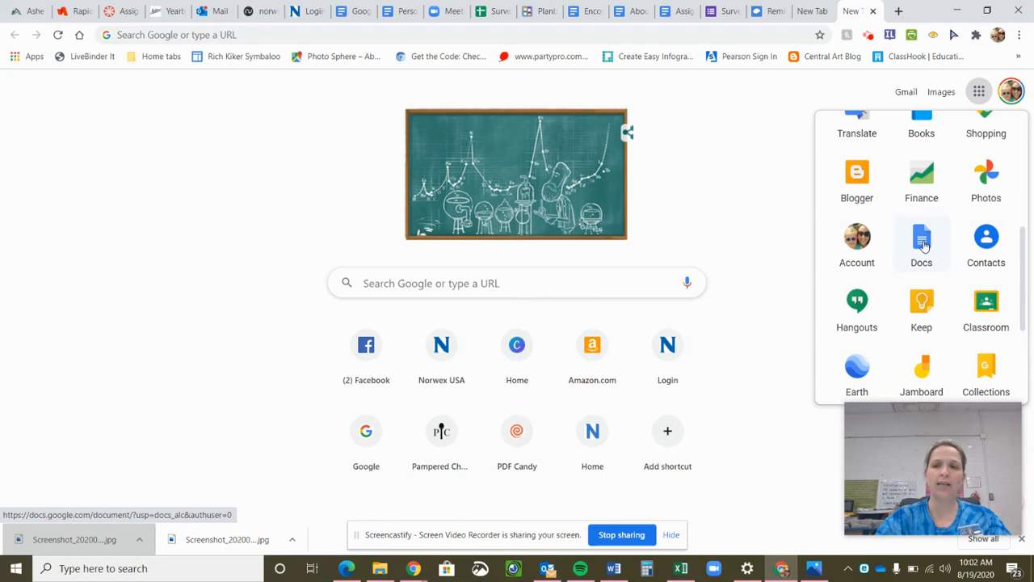
{"action": "mouse_move", "coordinate": [986, 242]}
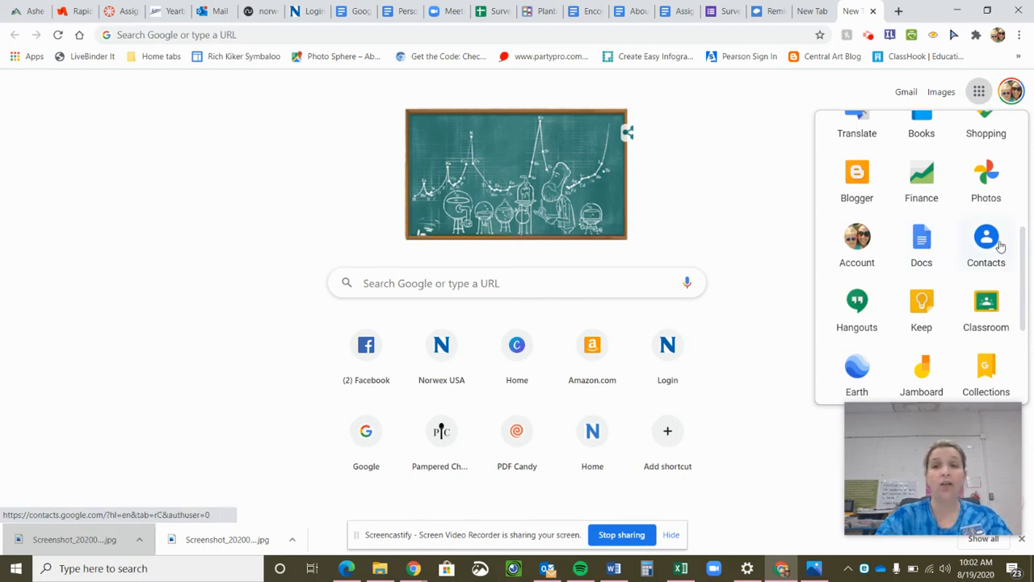
{"action": "scroll", "scroll_direction": "up", "scroll_amount": 3}
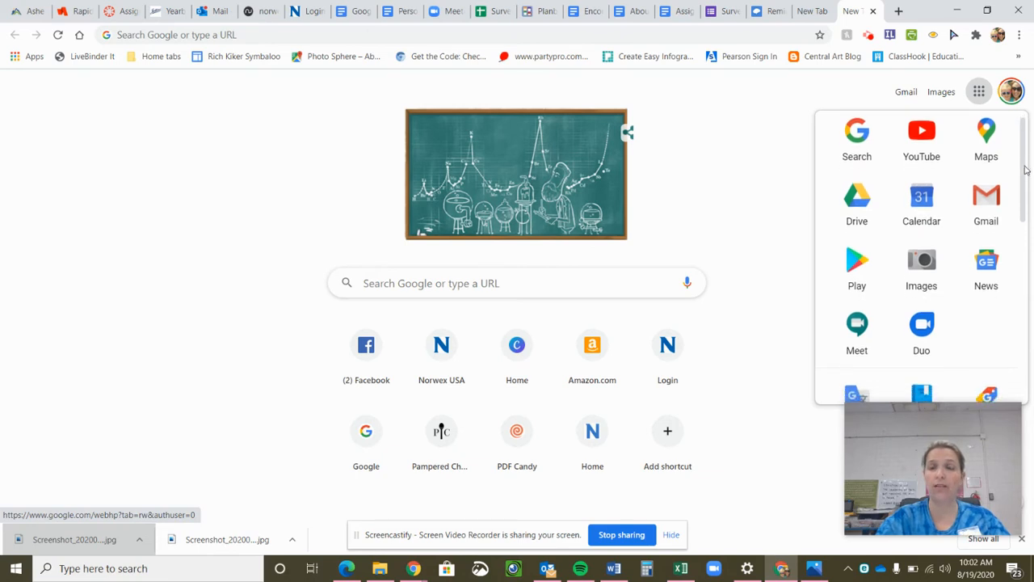
{"action": "scroll", "scroll_direction": "down", "scroll_amount": 3}
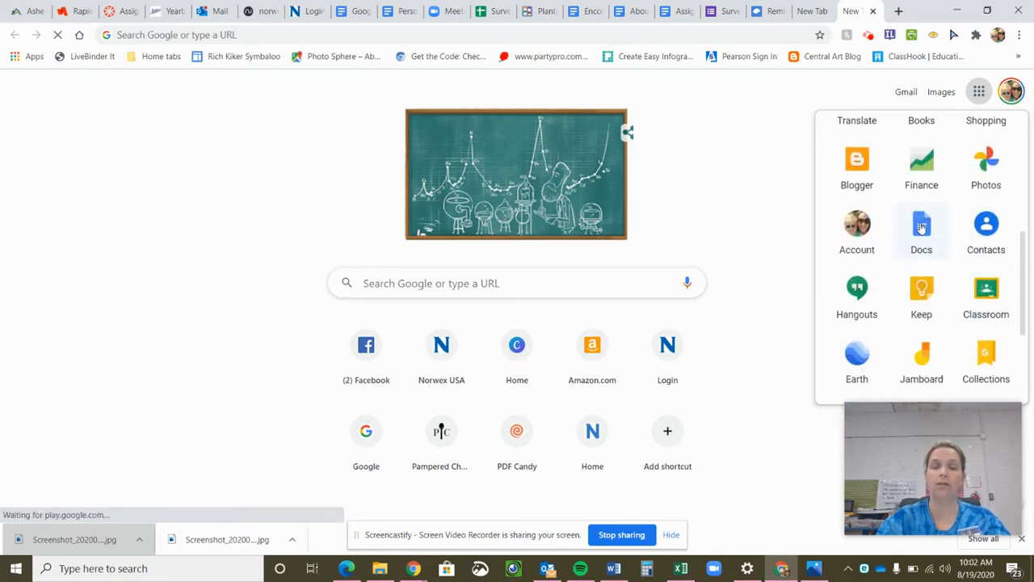
{"action": "left_click", "coordinate": [921, 230]}
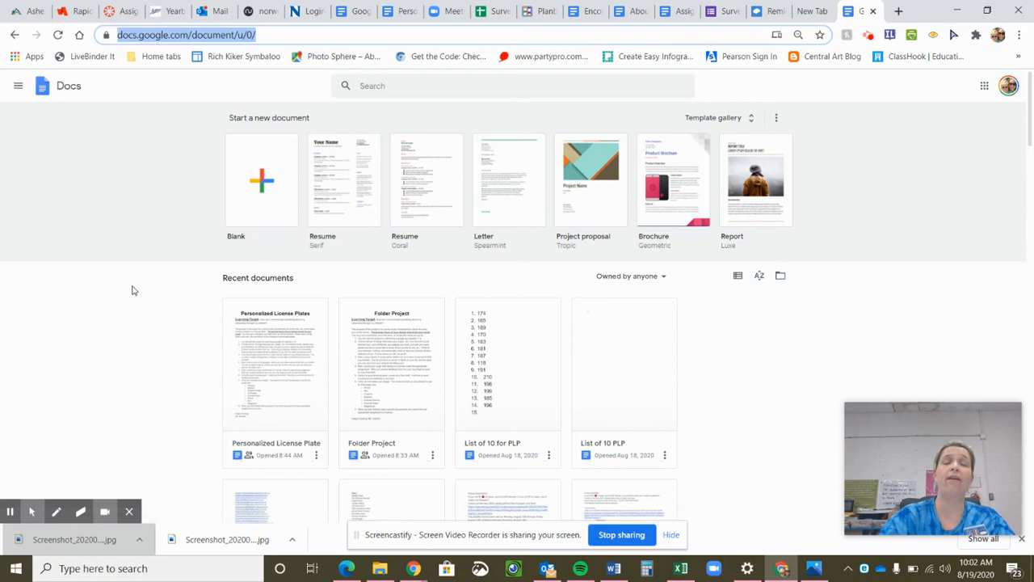
{"action": "mouse_move", "coordinate": [226, 308]}
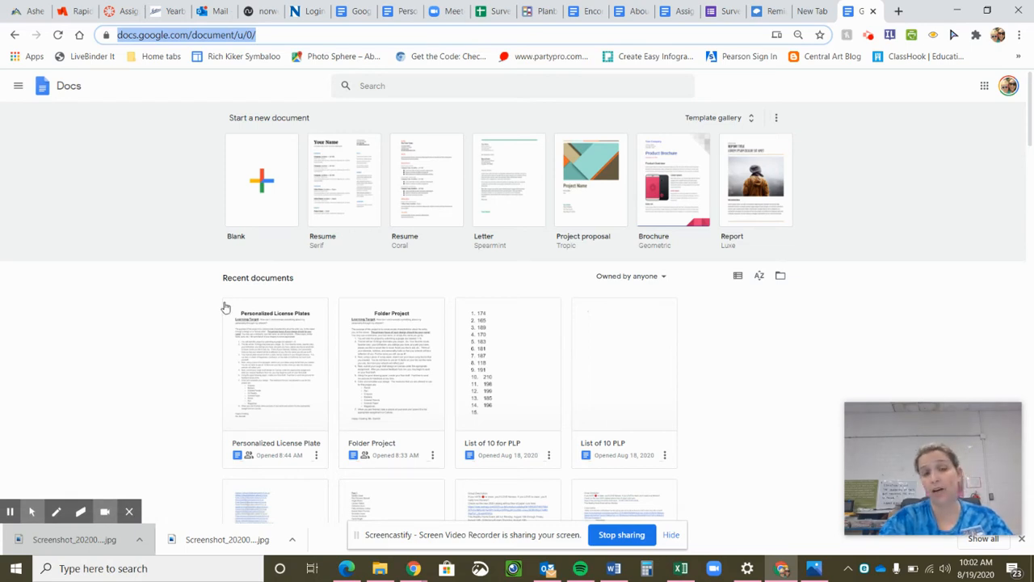
{"action": "mouse_move", "coordinate": [170, 320]}
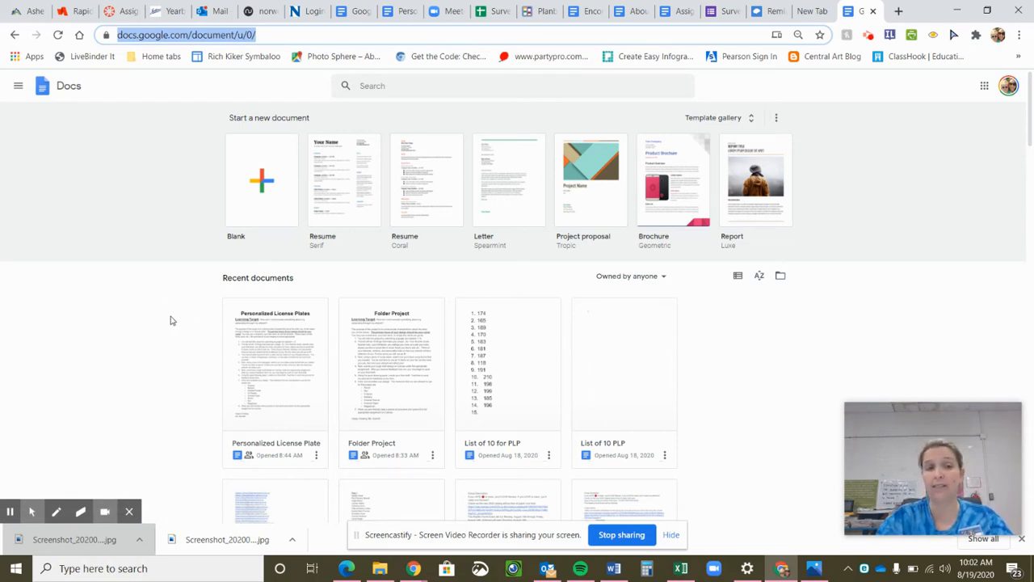
{"action": "mouse_move", "coordinate": [116, 395]}
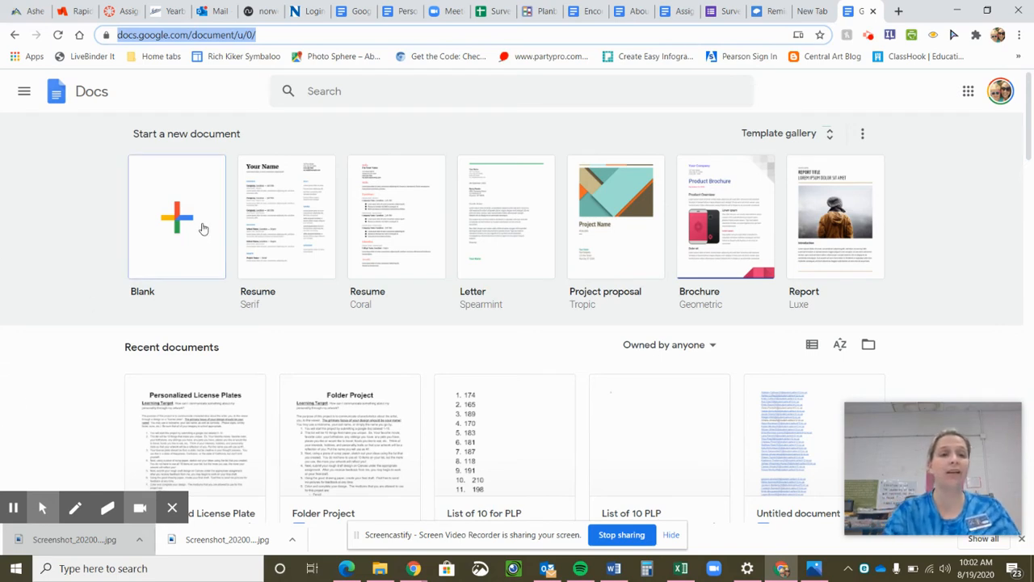
{"action": "mouse_move", "coordinate": [180, 213]}
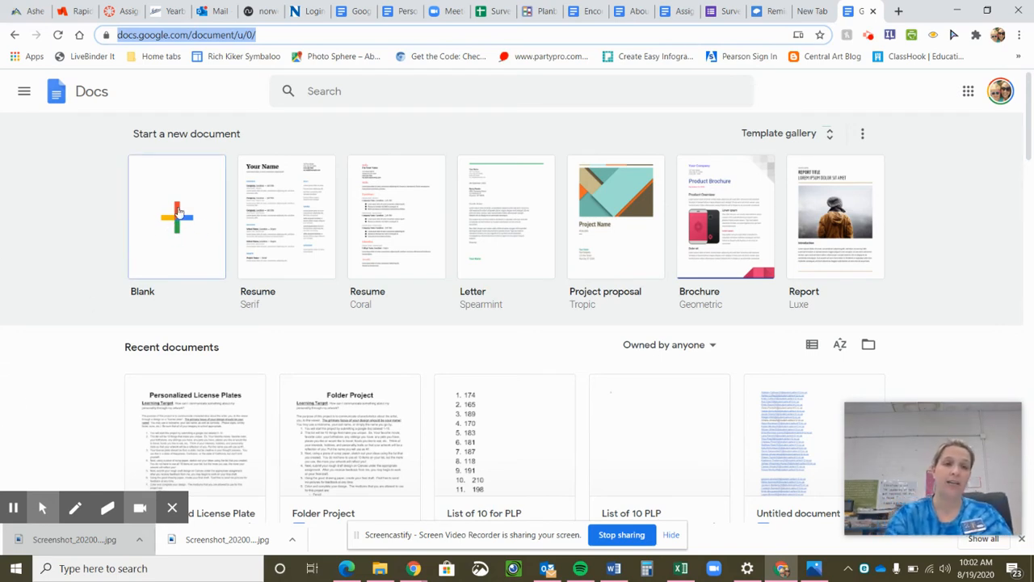
{"action": "mouse_move", "coordinate": [165, 247]}
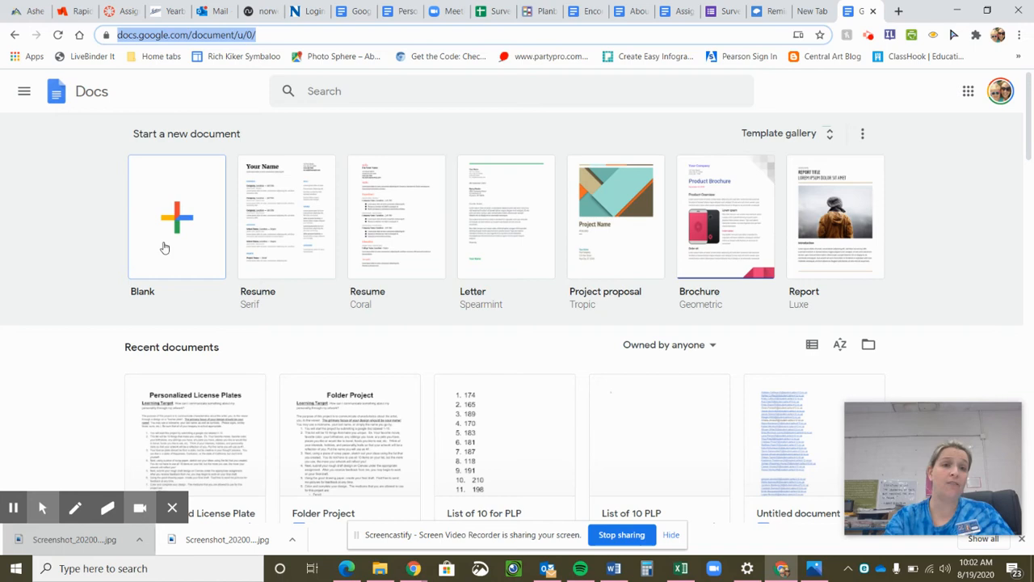
{"action": "mouse_move", "coordinate": [179, 235]}
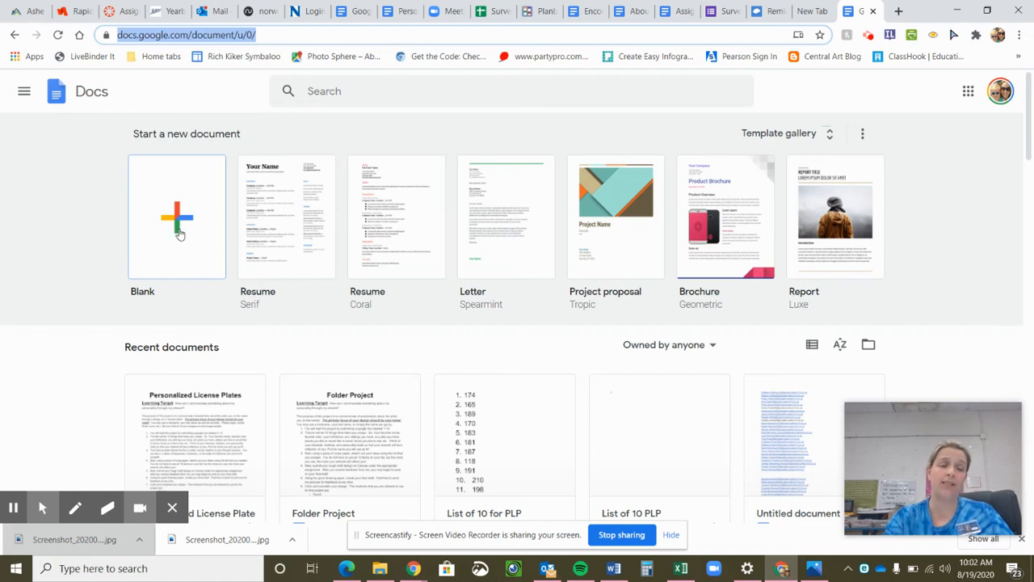
{"action": "mouse_move", "coordinate": [178, 234]}
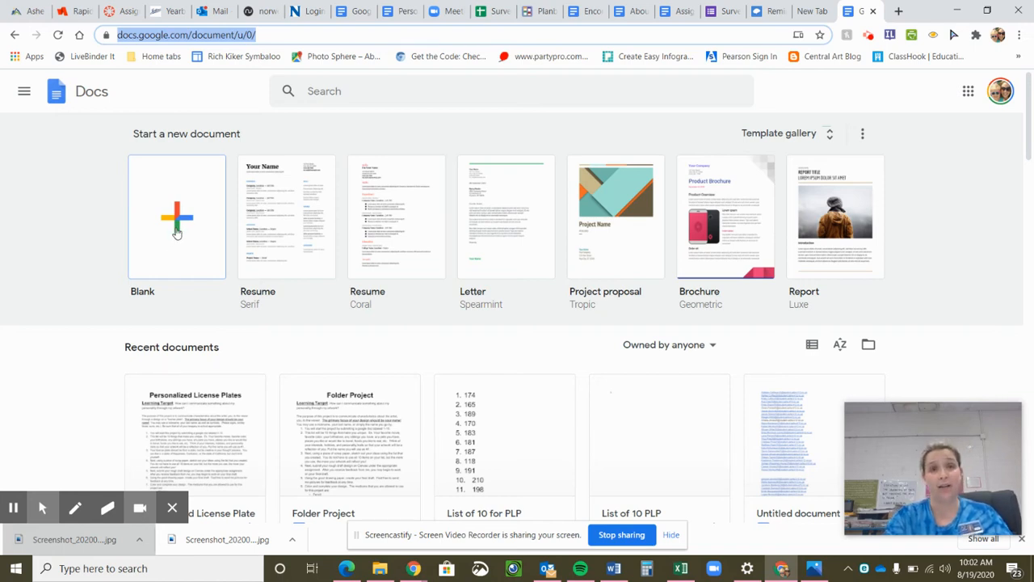
Step: Create a new blank document from the Blank template on the Docs home page
{"action": "left_click", "coordinate": [176, 215]}
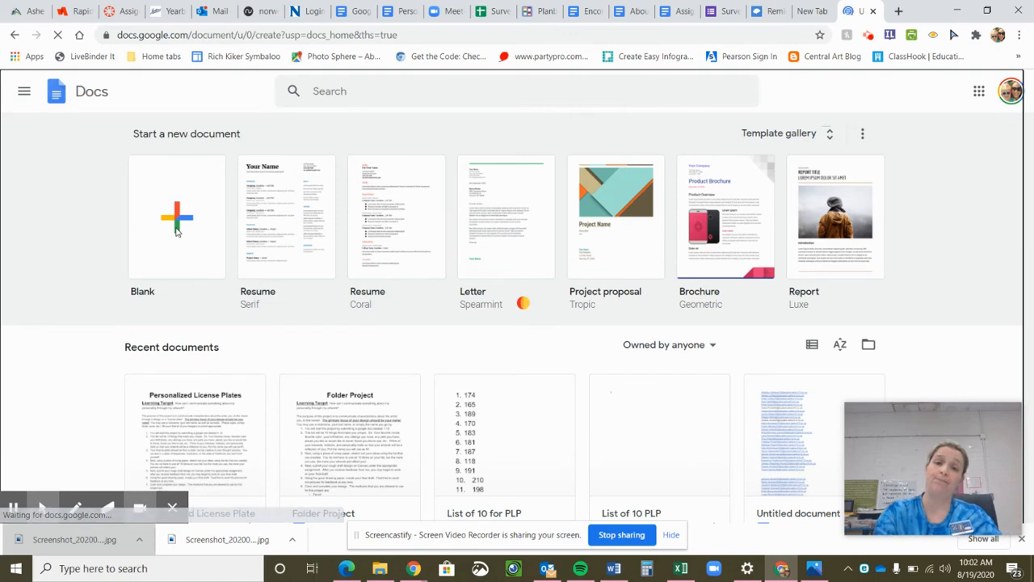
{"action": "left_click", "coordinate": [176, 217]}
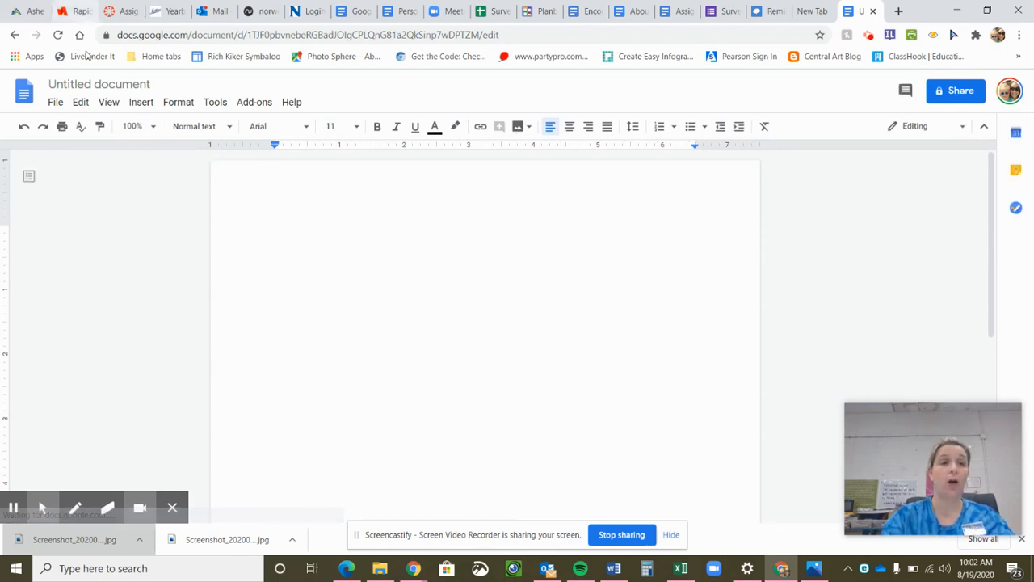
{"action": "mouse_move", "coordinate": [100, 83]}
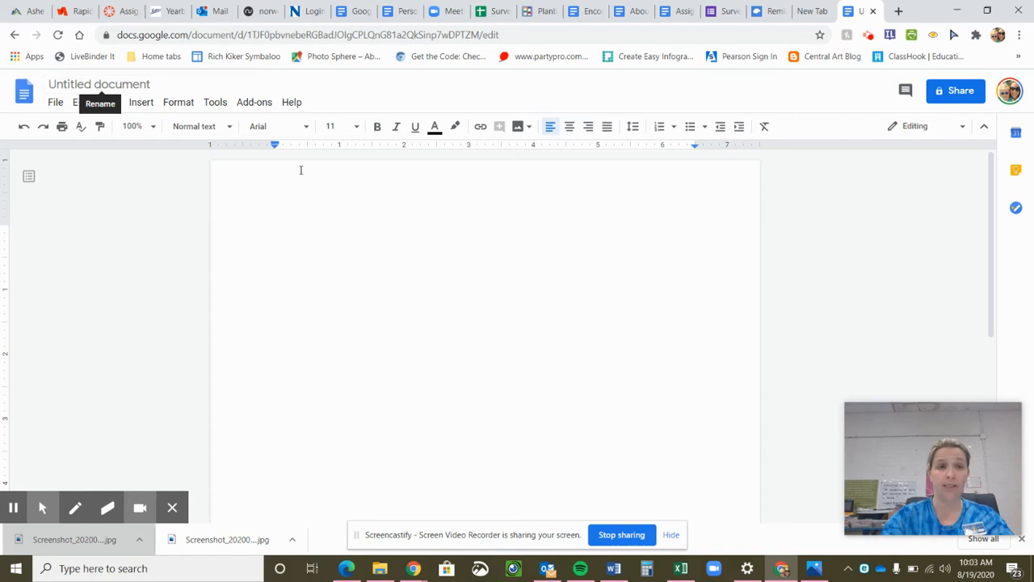
Step: Write 'Goggle Docs' on the first line of the blank document
{"action": "left_click", "coordinate": [278, 232]}
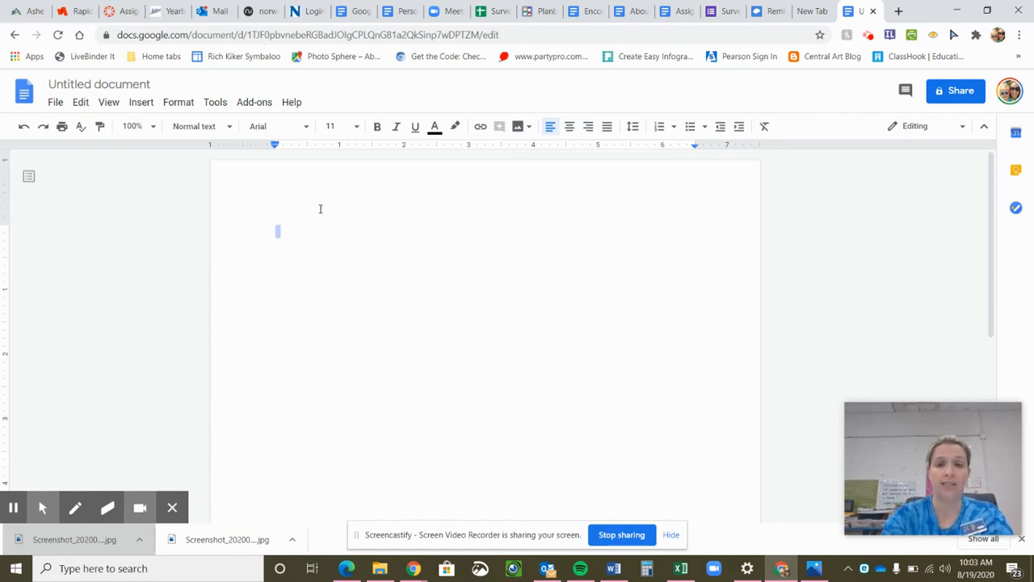
{"action": "type", "text": "Goggle Docs"}
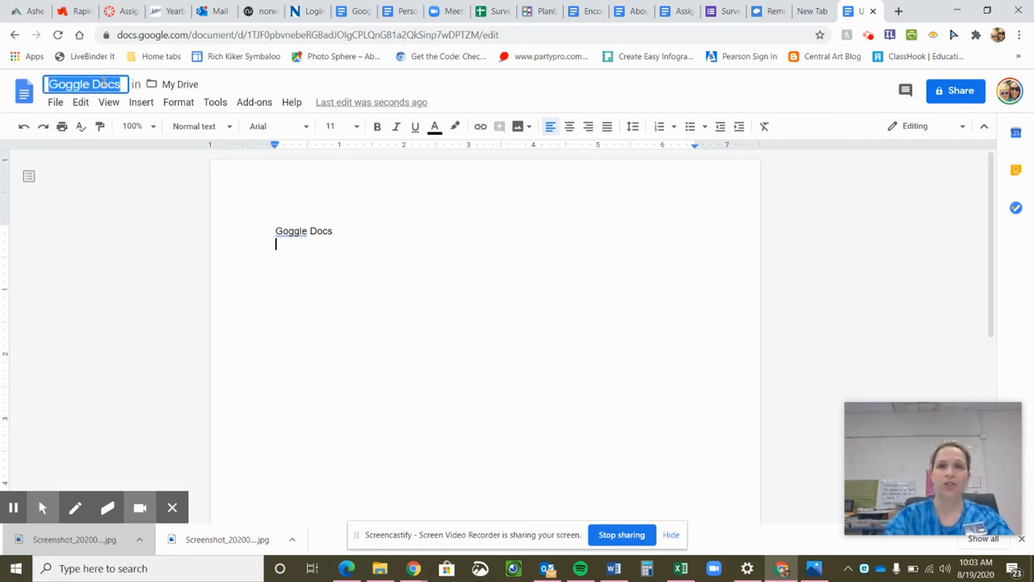
Step: Rename the document title to 'How to create a Google Doc'
{"action": "left_click", "coordinate": [375, 231]}
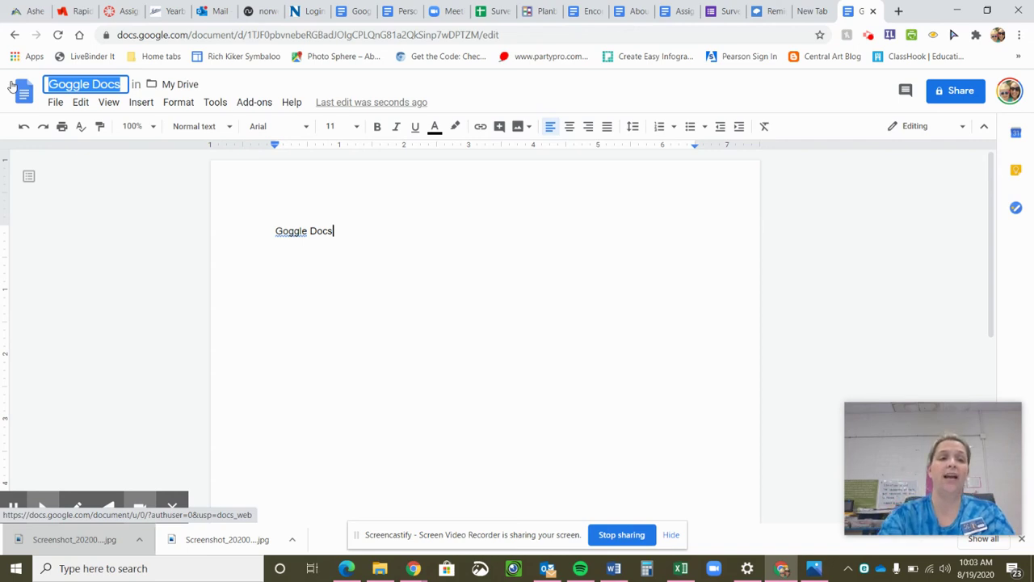
{"action": "type", "text": "How to create a G"}
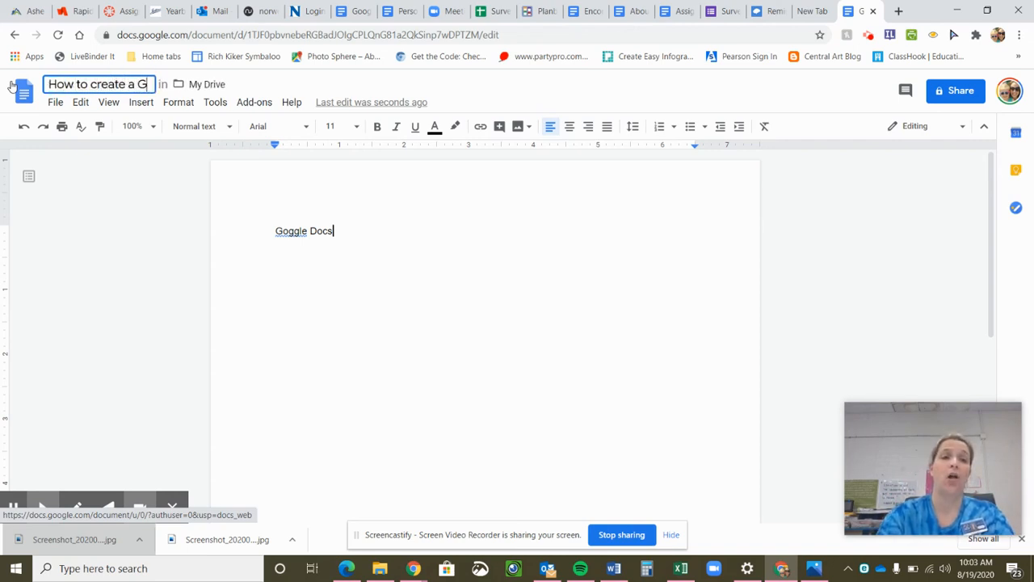
{"action": "type", "text": "oogle Doc"}
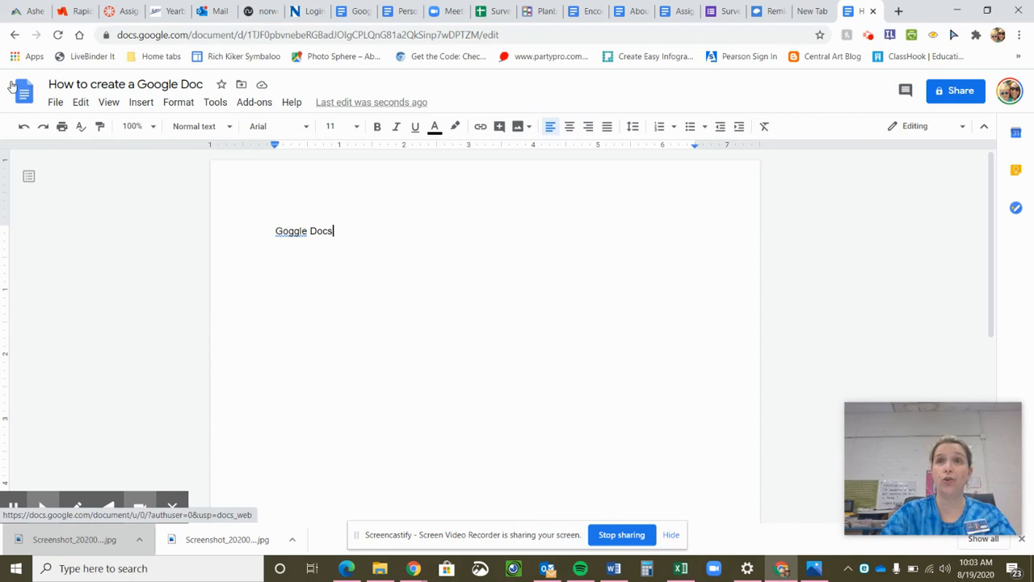
{"action": "mouse_move", "coordinate": [23, 91]}
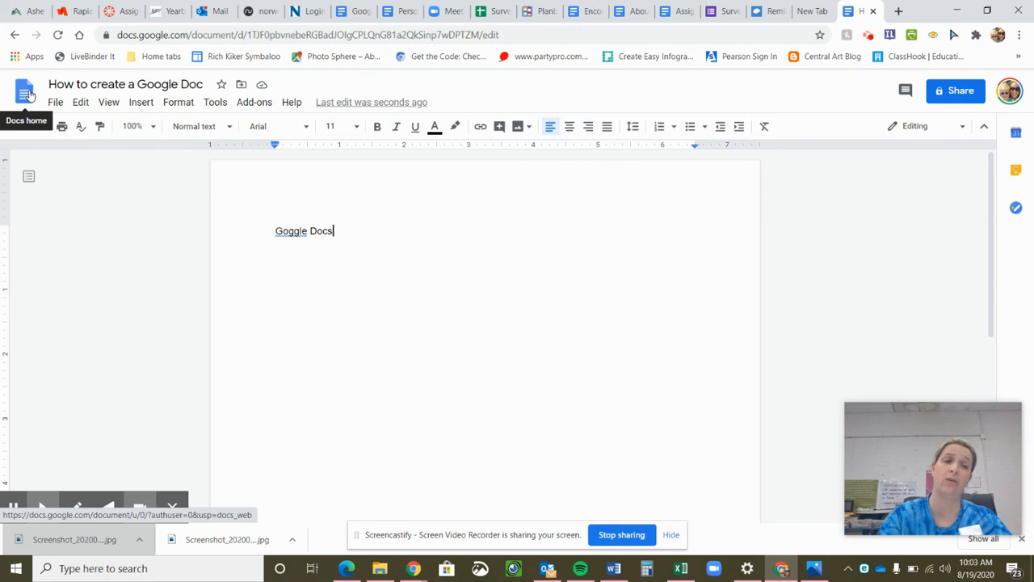
Step: Choose Make a copy from the File menu to bring up the copy dialog
{"action": "left_click", "coordinate": [55, 102]}
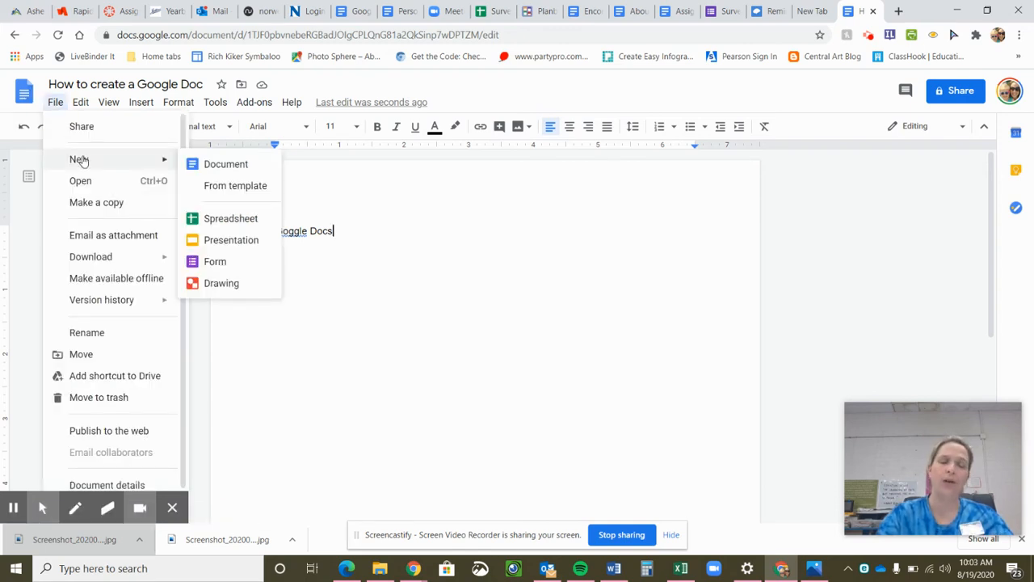
{"action": "mouse_move", "coordinate": [135, 142]}
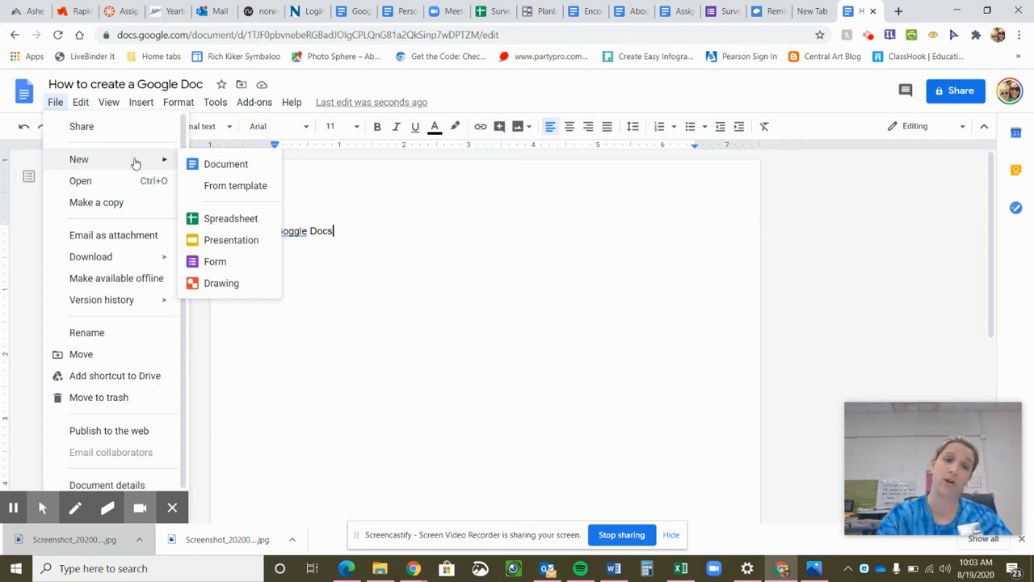
{"action": "mouse_move", "coordinate": [91, 131]}
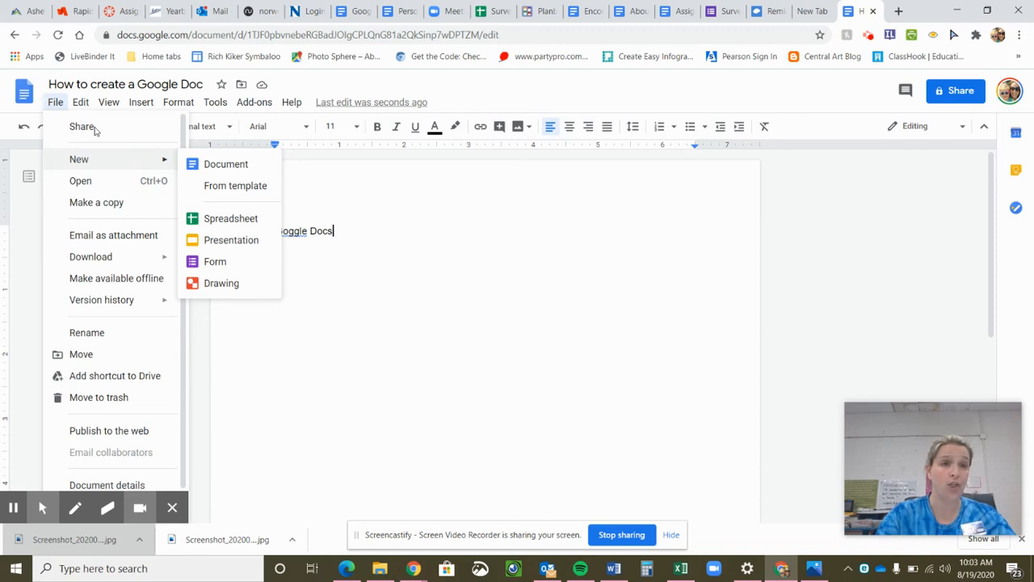
{"action": "mouse_move", "coordinate": [96, 202]}
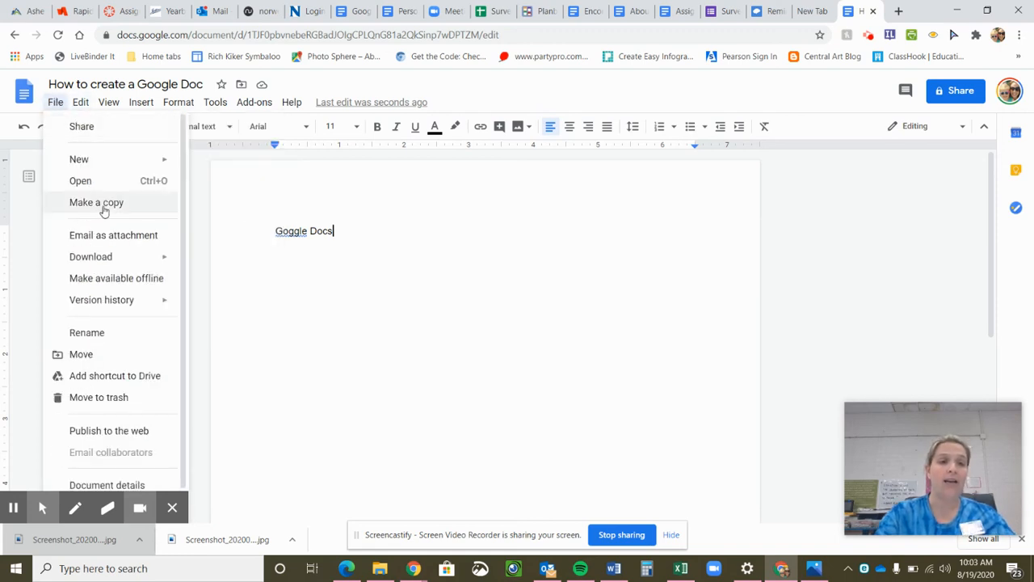
{"action": "mouse_move", "coordinate": [96, 202]}
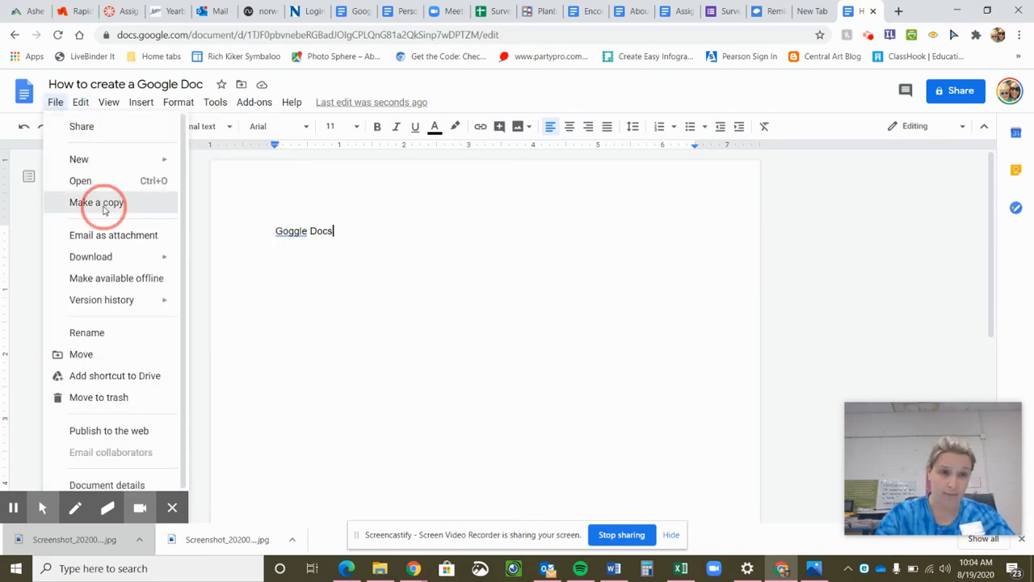
{"action": "left_click", "coordinate": [96, 202]}
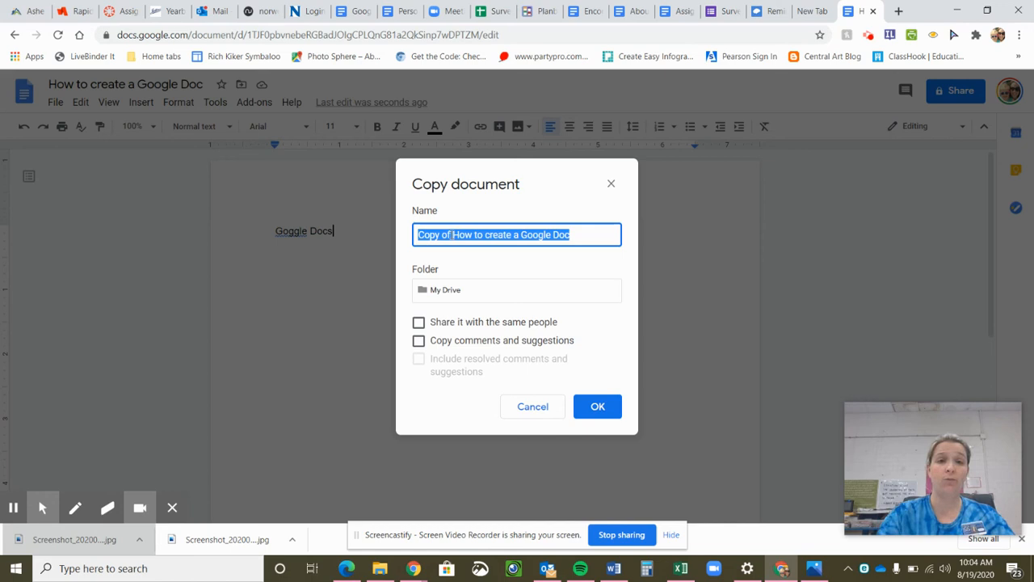
Step: Create the copy named 'Jill Gambill How to create a Google Doc' and open it
{"action": "double_click", "coordinate": [431, 235]}
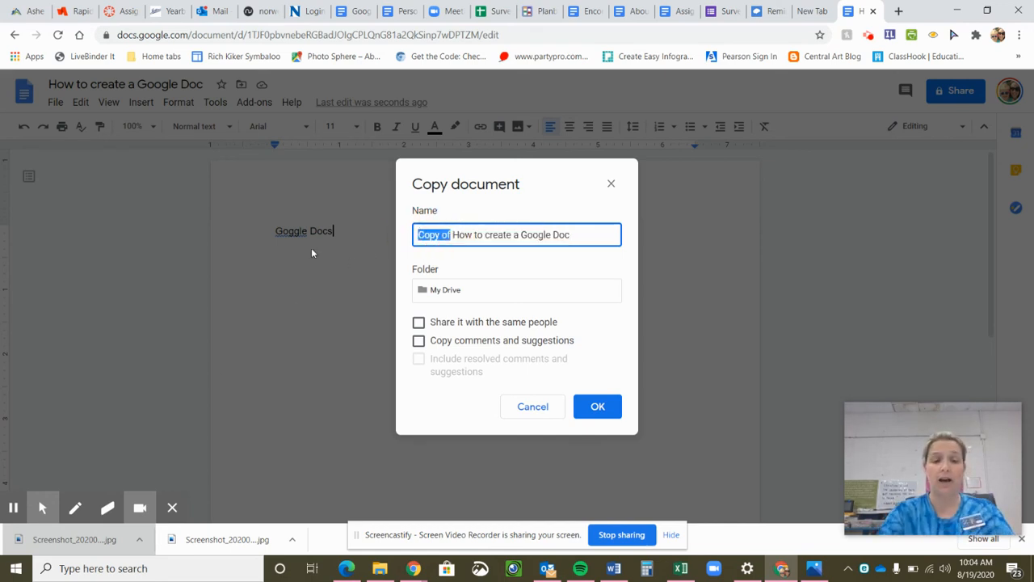
{"action": "type", "text": "Jill Gambill"}
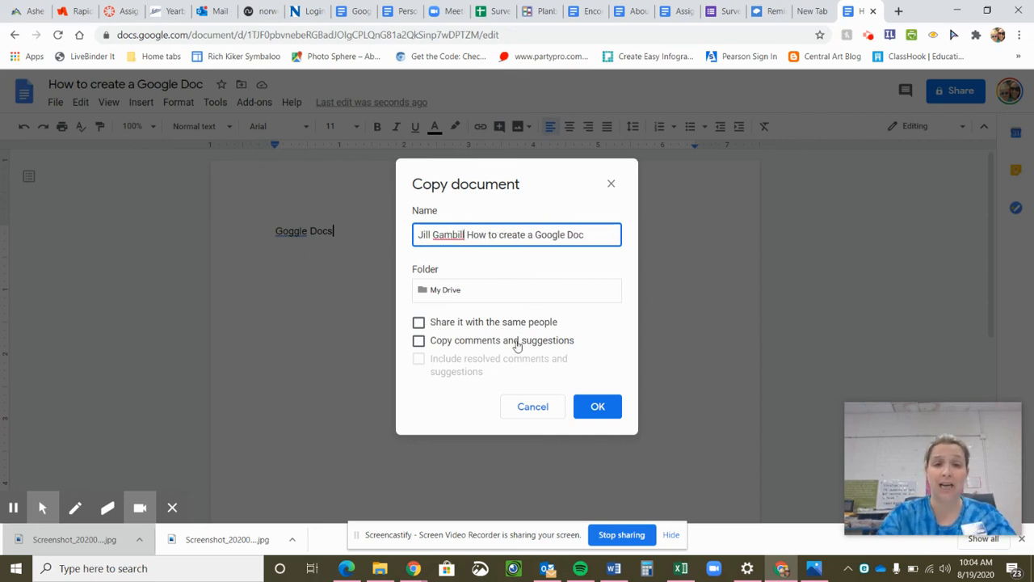
{"action": "left_click", "coordinate": [597, 407]}
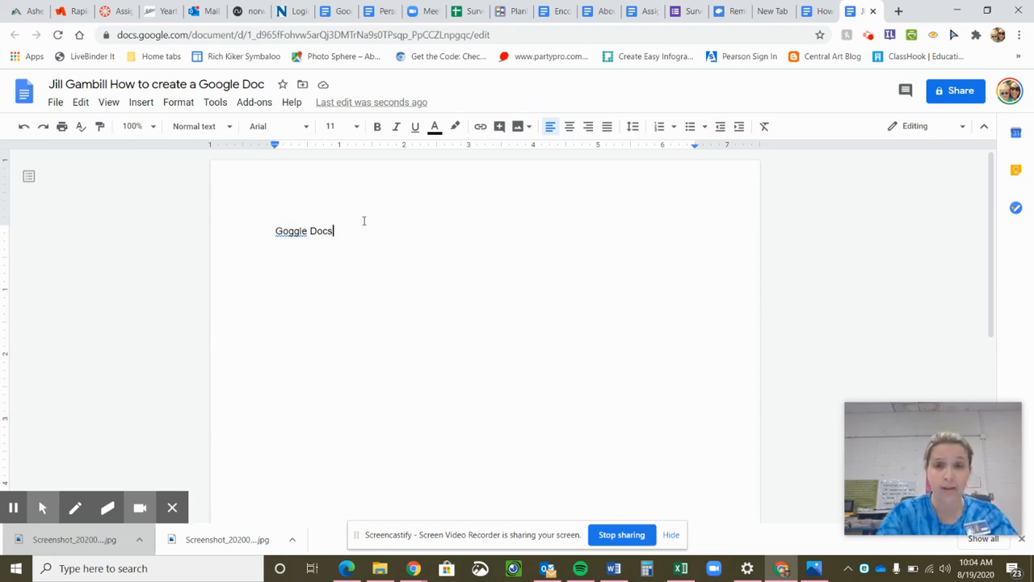
{"action": "mouse_move", "coordinate": [873, 113]}
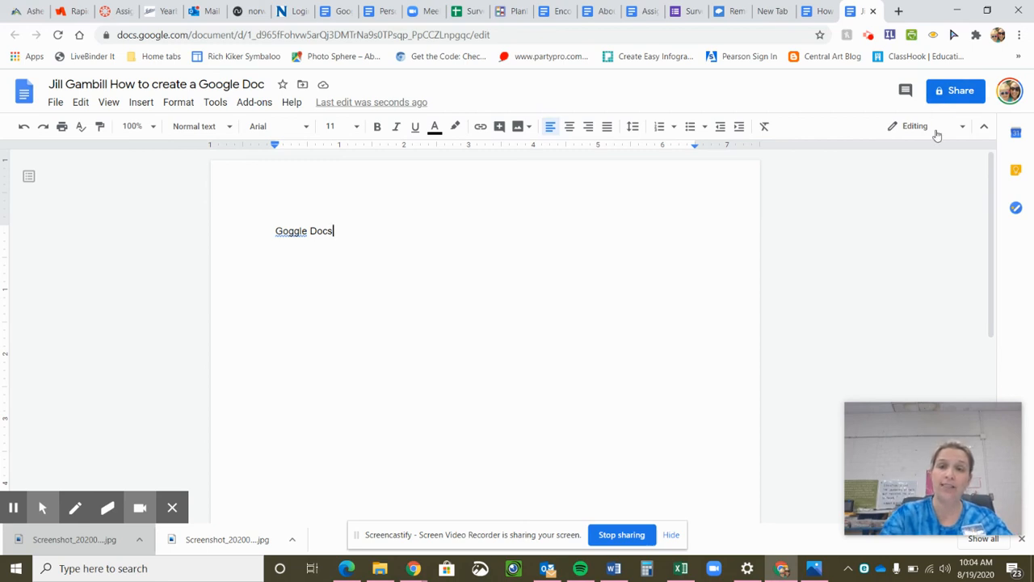
{"action": "mouse_move", "coordinate": [477, 205]}
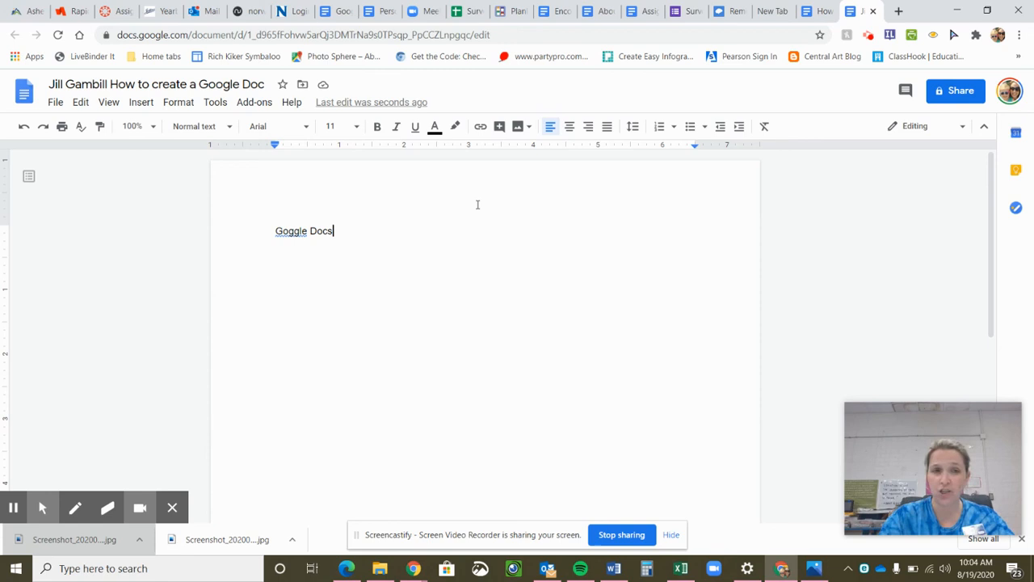
{"action": "mouse_move", "coordinate": [480, 301]}
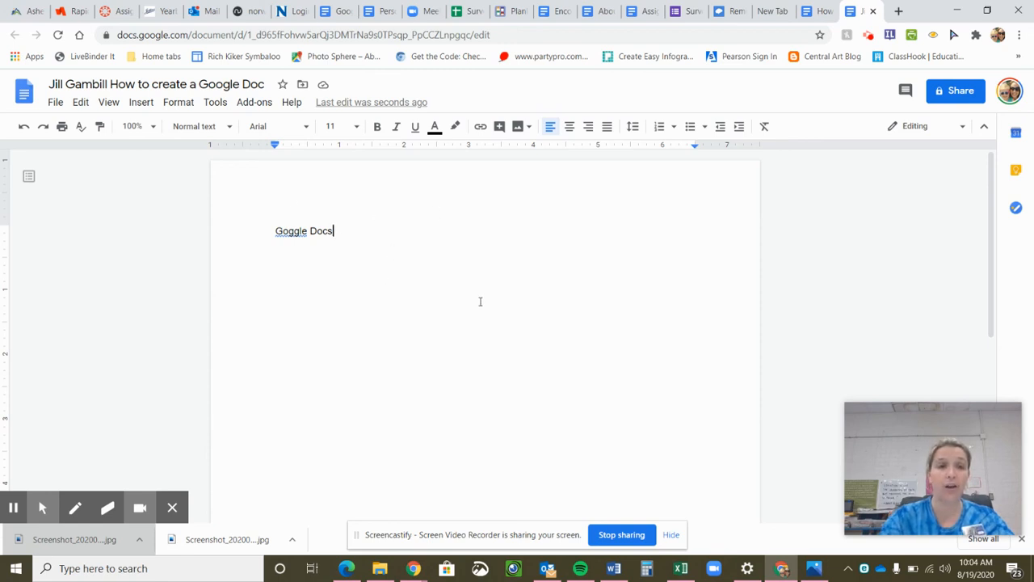
{"action": "mouse_move", "coordinate": [392, 259]}
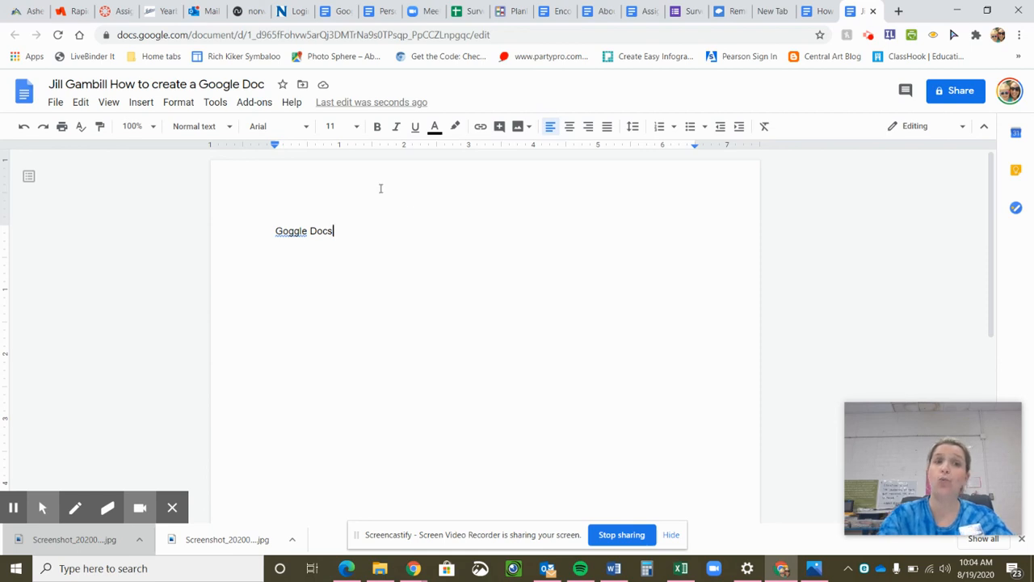
{"action": "mouse_move", "coordinate": [649, 507]}
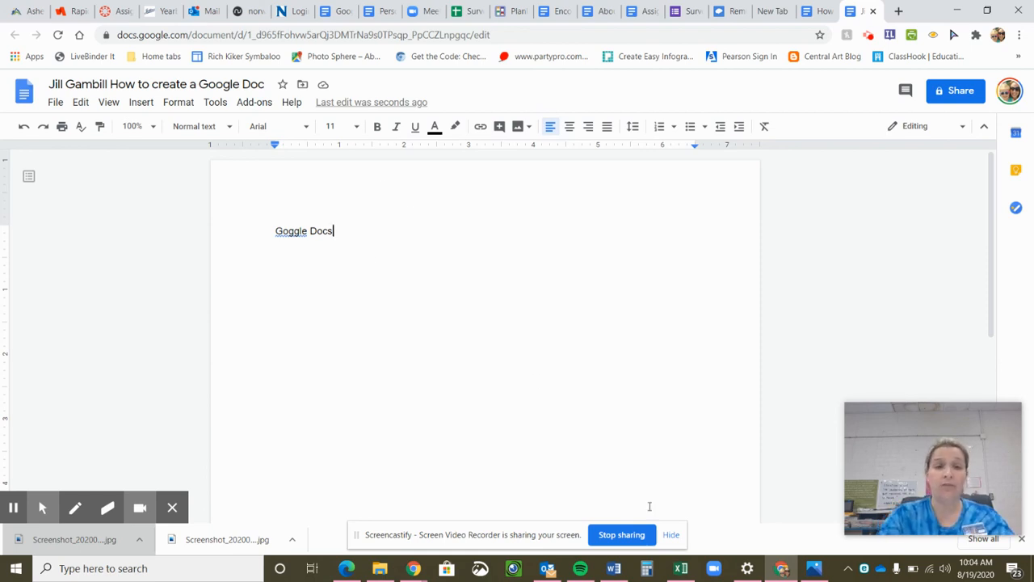
{"action": "mouse_move", "coordinate": [588, 354]}
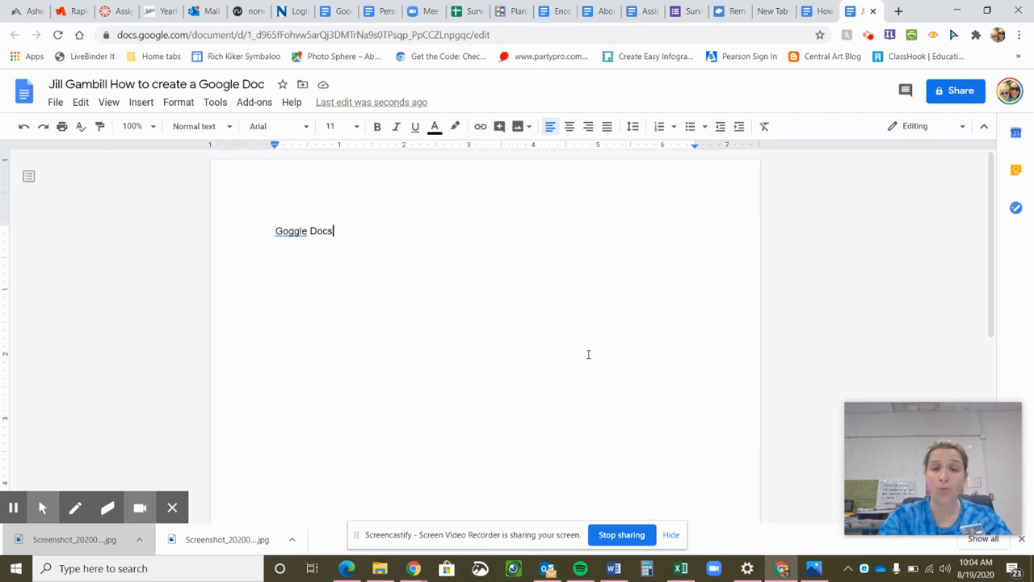
{"action": "mouse_move", "coordinate": [594, 368]}
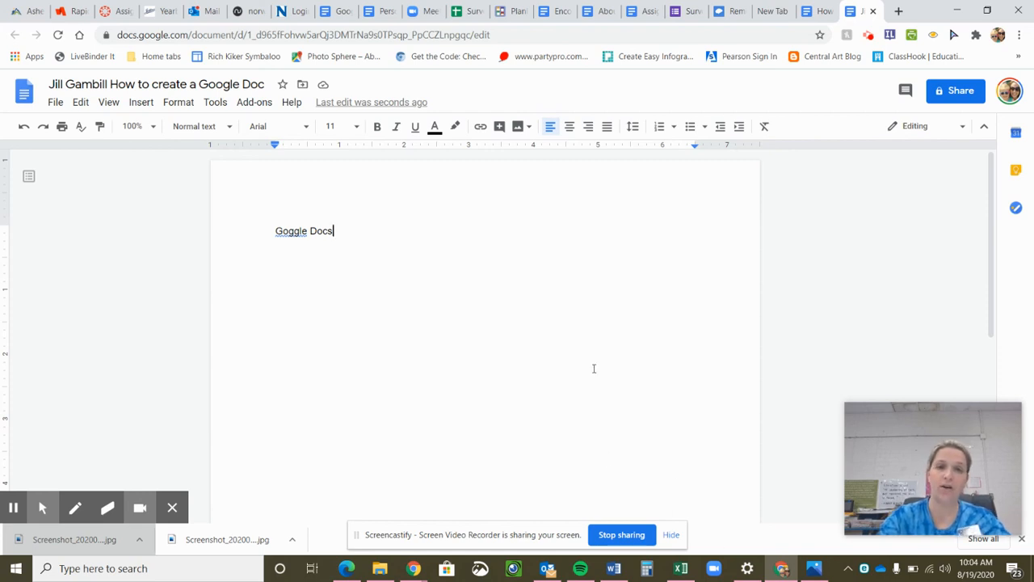
{"action": "mouse_move", "coordinate": [617, 475]}
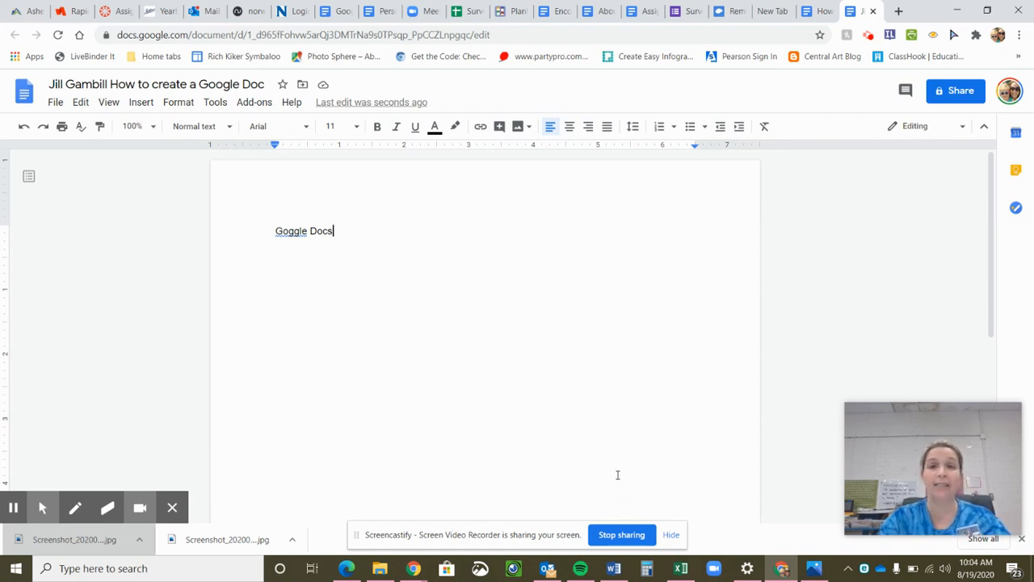